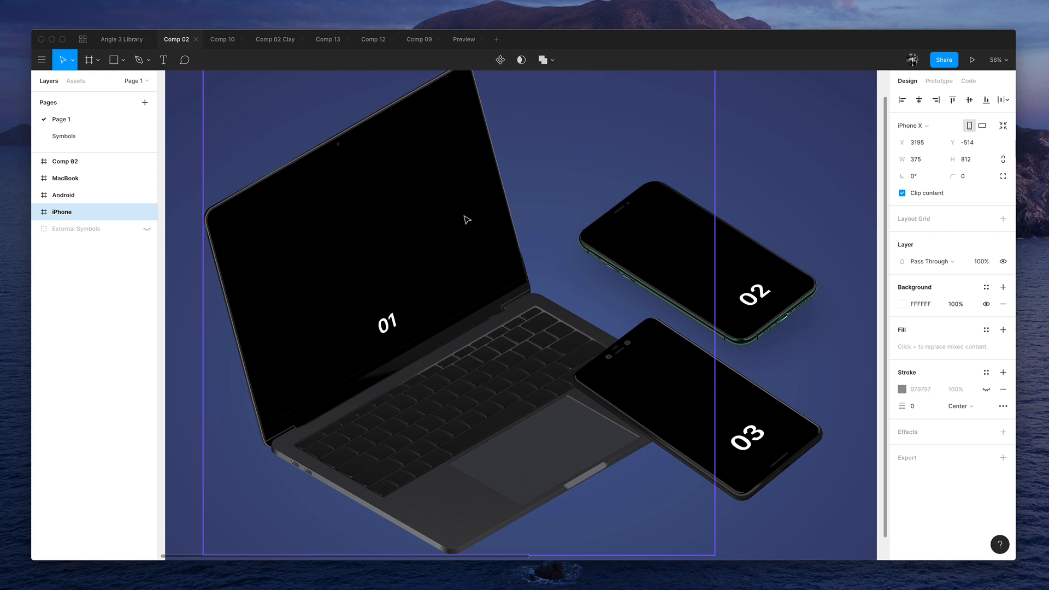
pyautogui.moveTo(502, 295)
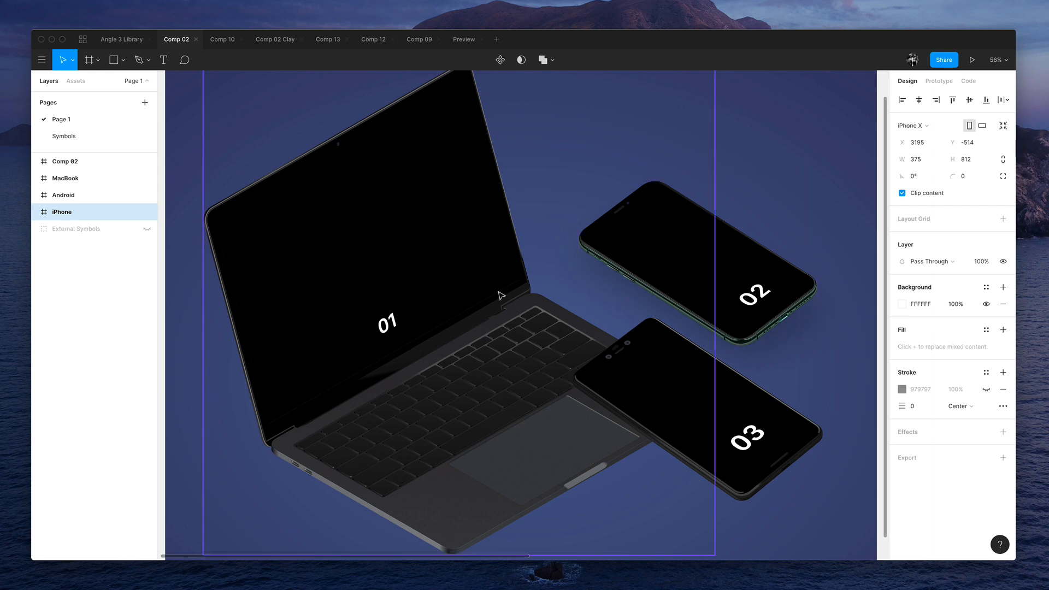
# - Page through the Comp 02 Clay and Comp 12 compositions, landing on Comp 09 Pro XDR
pyautogui.scroll(3)
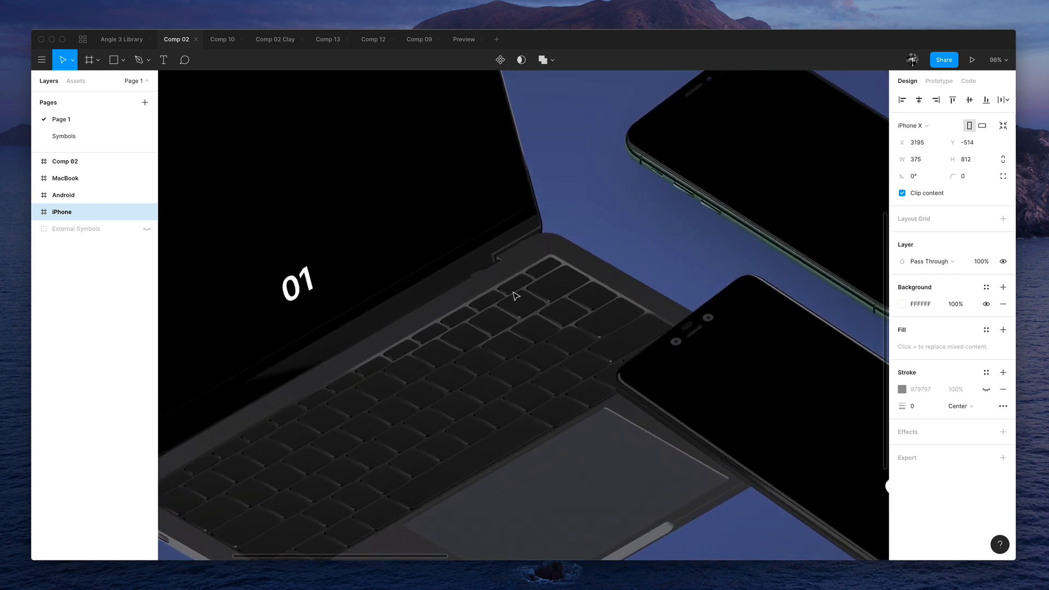
pyautogui.scroll(-3)
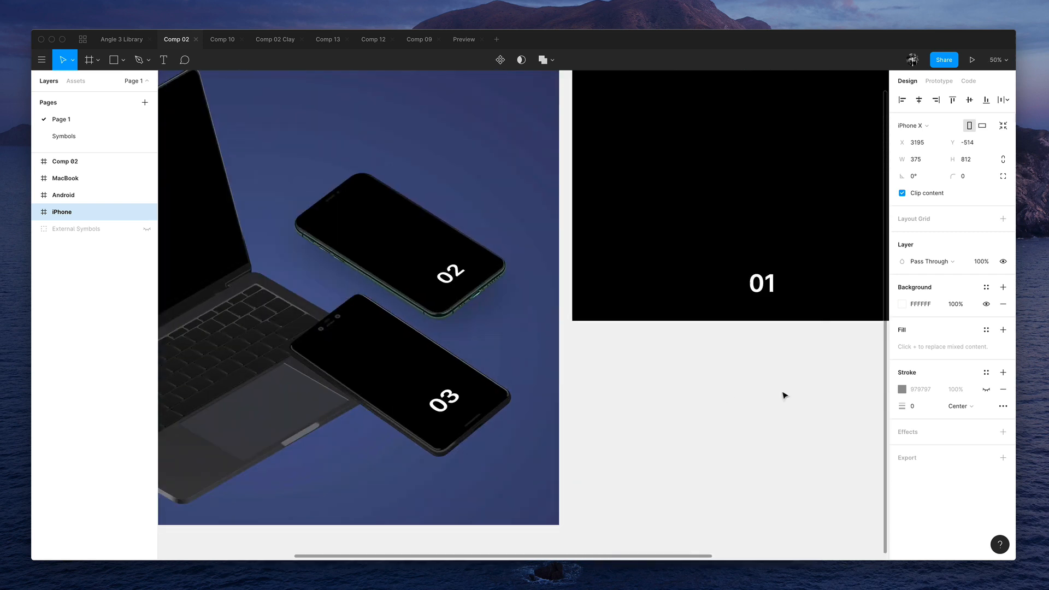
pyautogui.hscroll(-3)
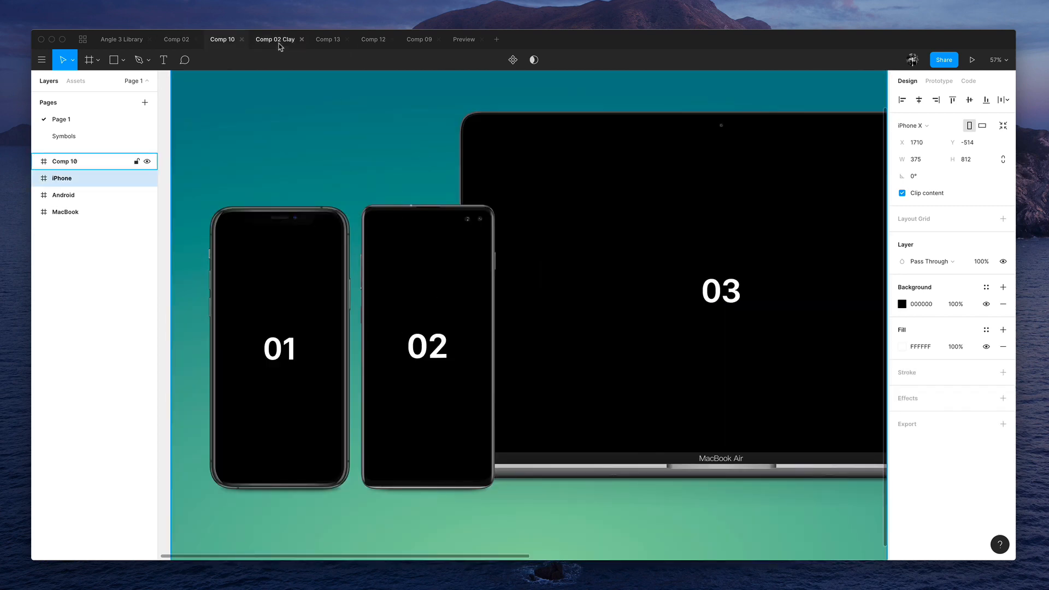
pyautogui.click(275, 39)
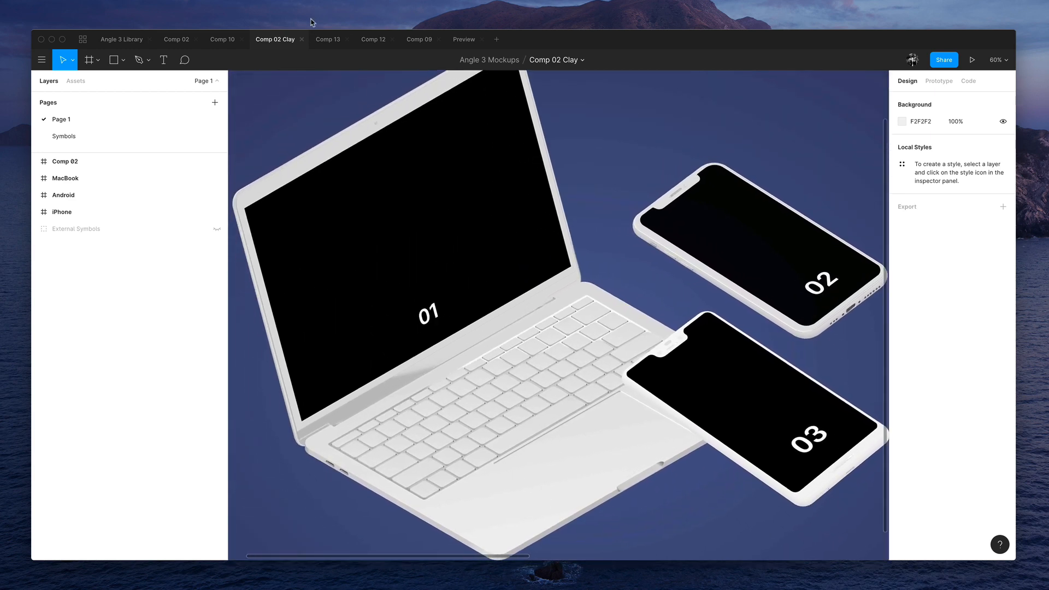
pyautogui.click(373, 40)
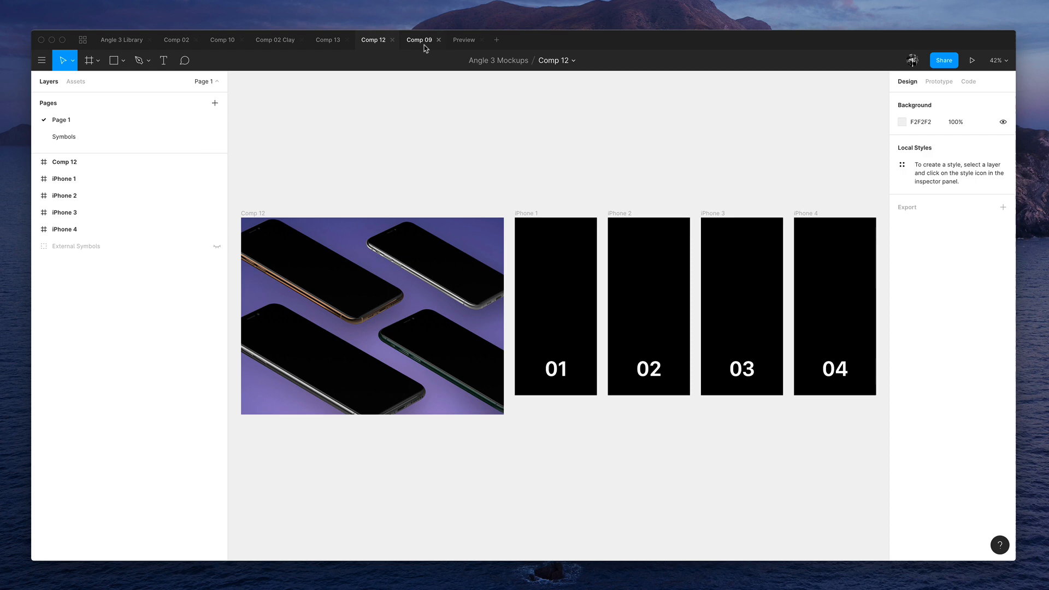
pyautogui.click(419, 39)
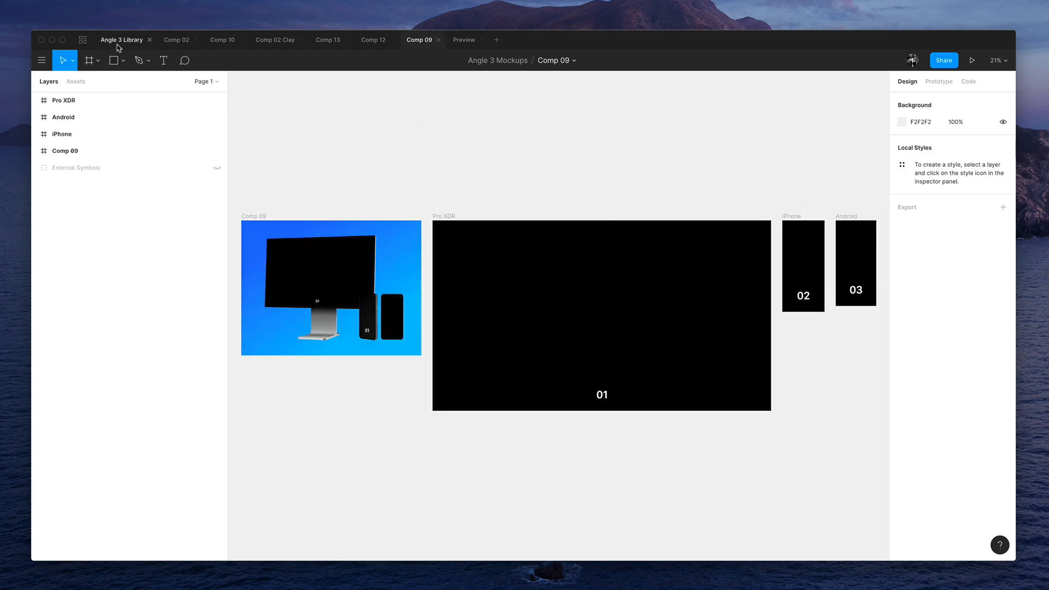
# - Switch to the Angle 3 Library file and look over its iPhone 11 Pro mockups page
pyautogui.click(121, 40)
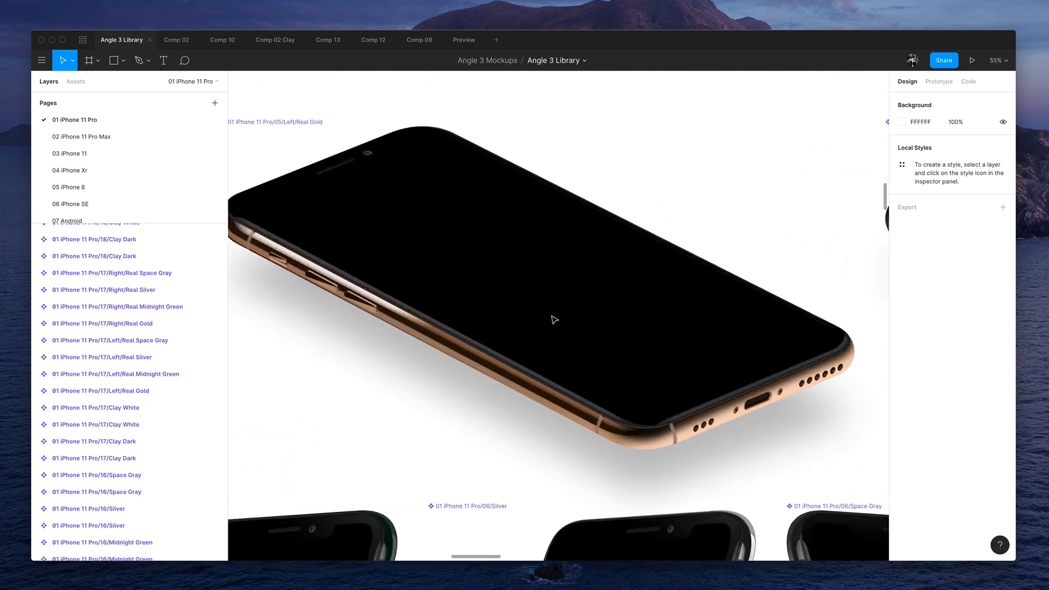
pyautogui.scroll(3)
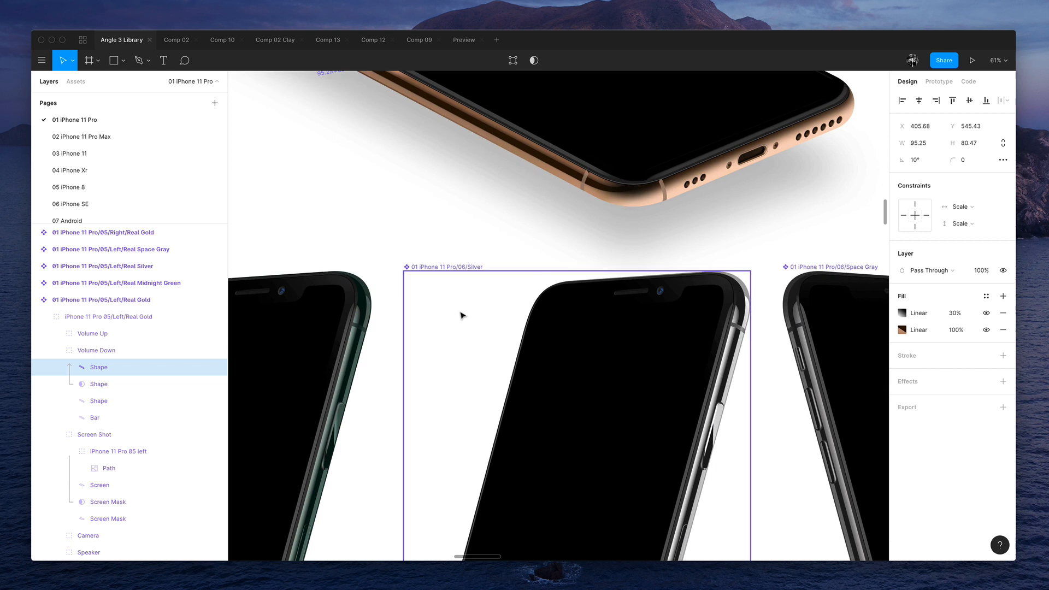
pyautogui.scroll(-3)
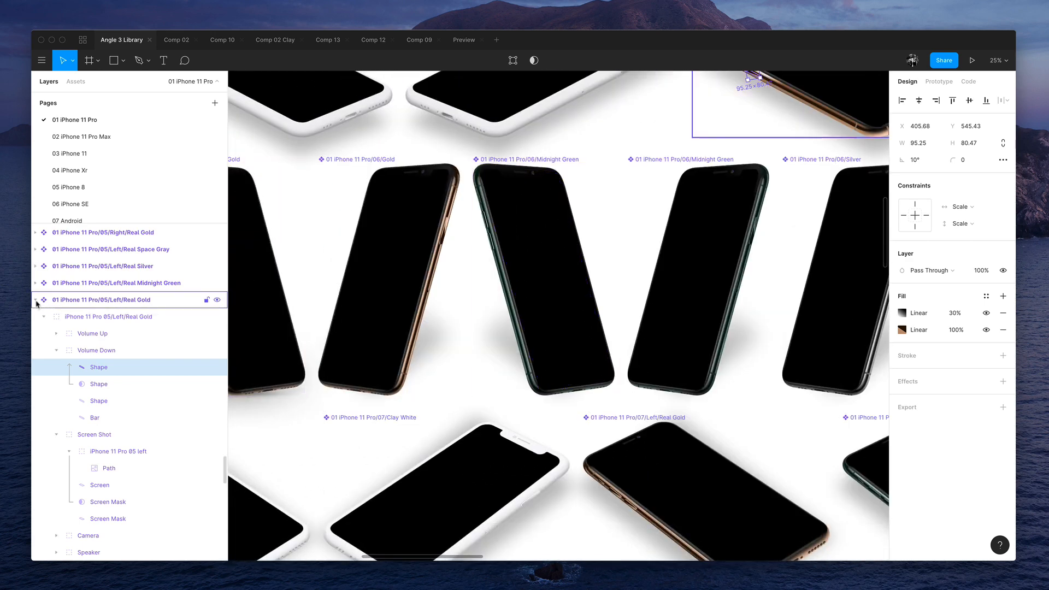
# - Visit the 03 iPhone 11, 04 iPhone Xr, 07 Android, Colors and Sample pages, ending on 09 Mac
pyautogui.click(69, 152)
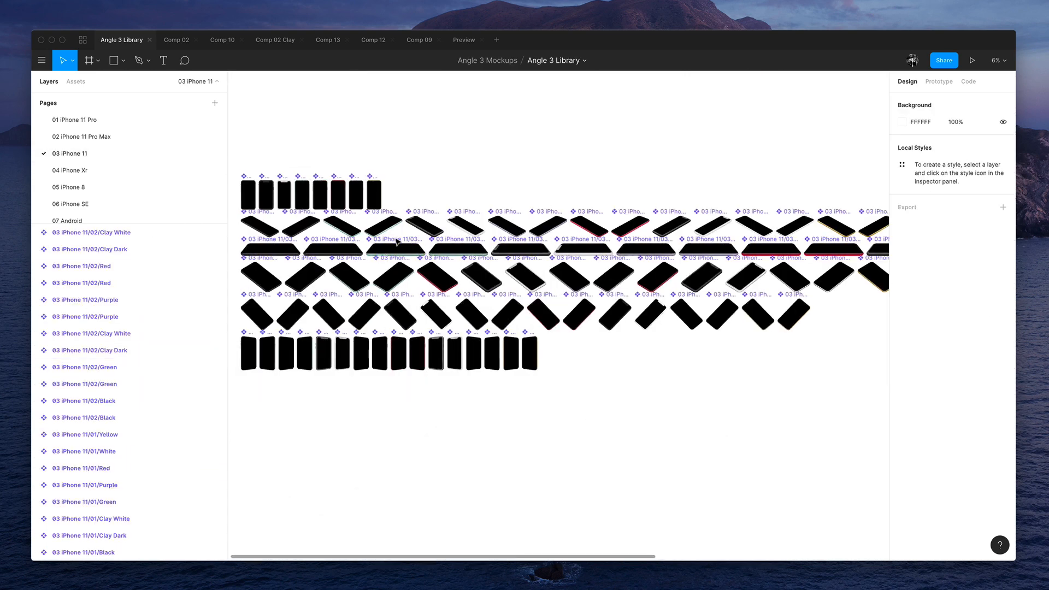
pyautogui.click(69, 170)
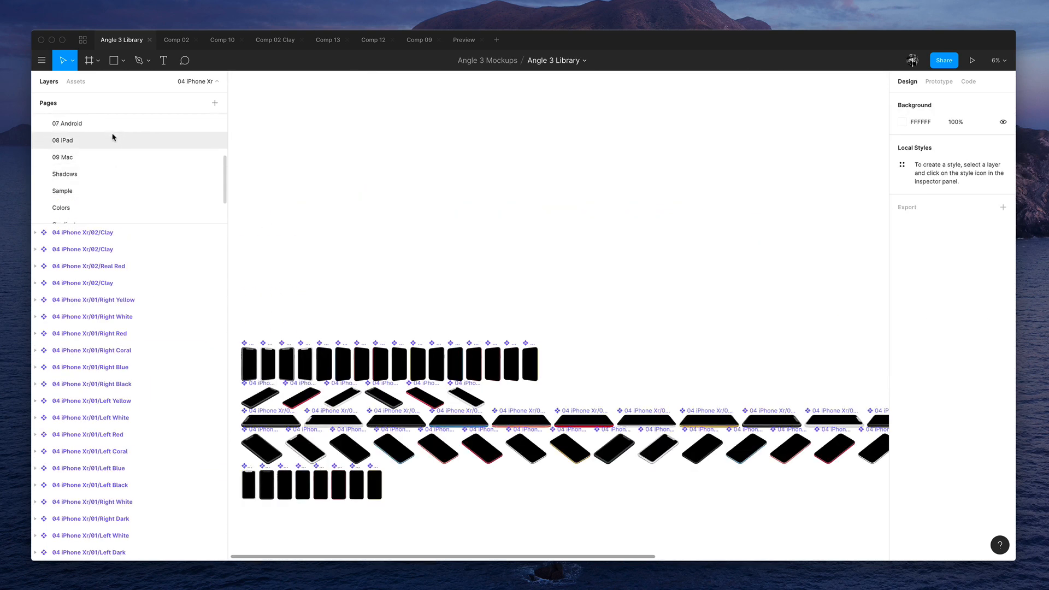
pyautogui.click(67, 123)
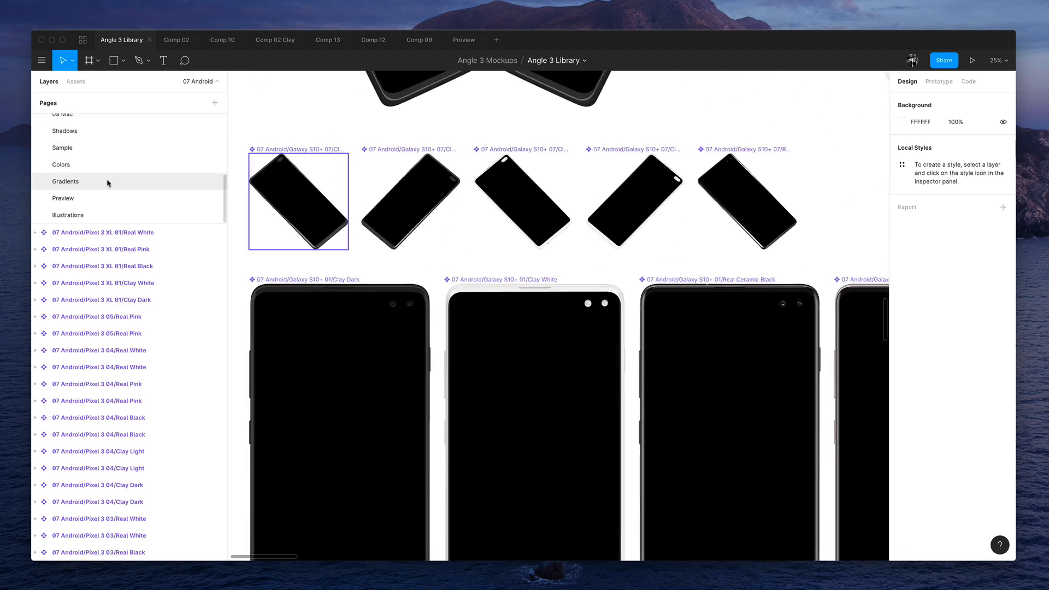
pyautogui.click(61, 165)
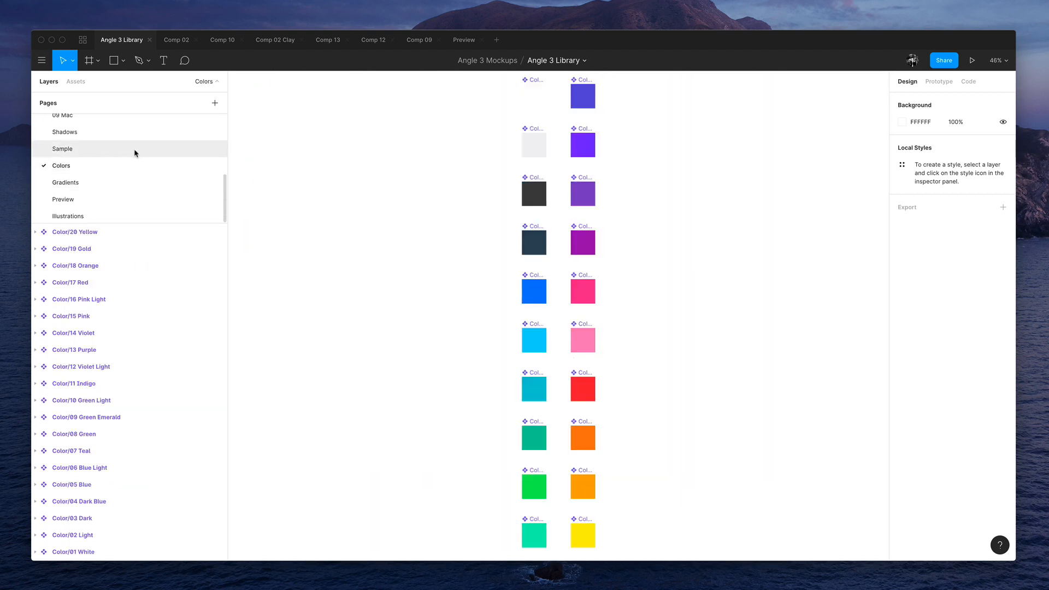
pyautogui.click(63, 149)
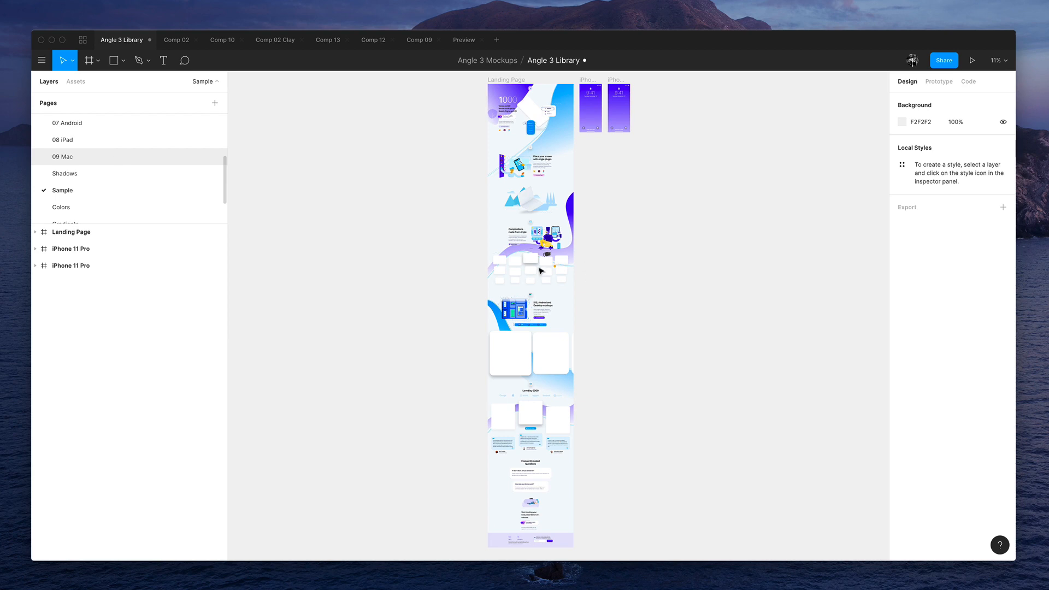
pyautogui.click(63, 156)
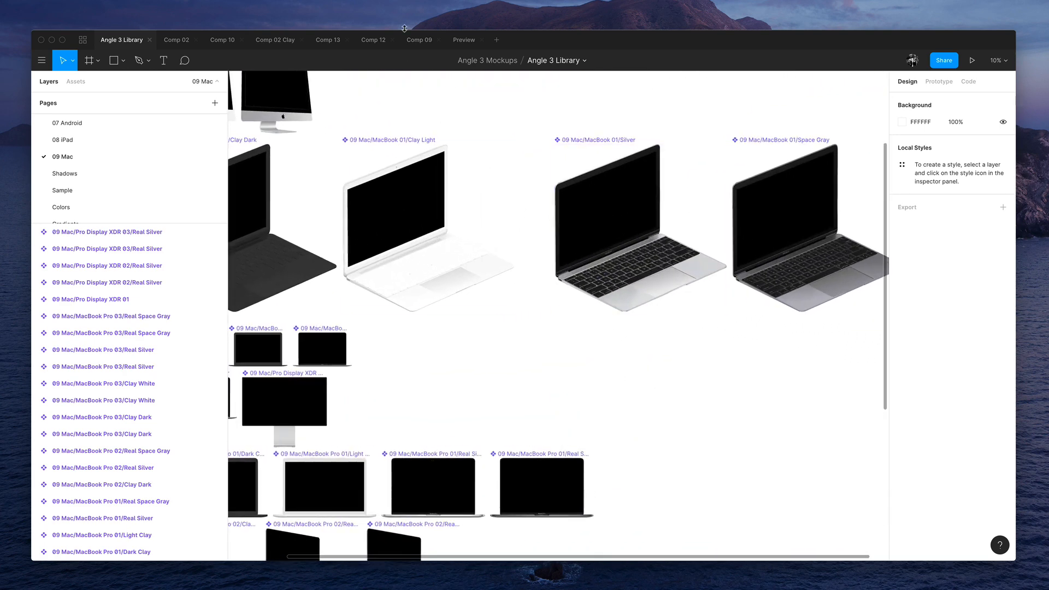
# - Switch to the blank Preview draft and bring up its Team Library dialog
pyautogui.click(462, 39)
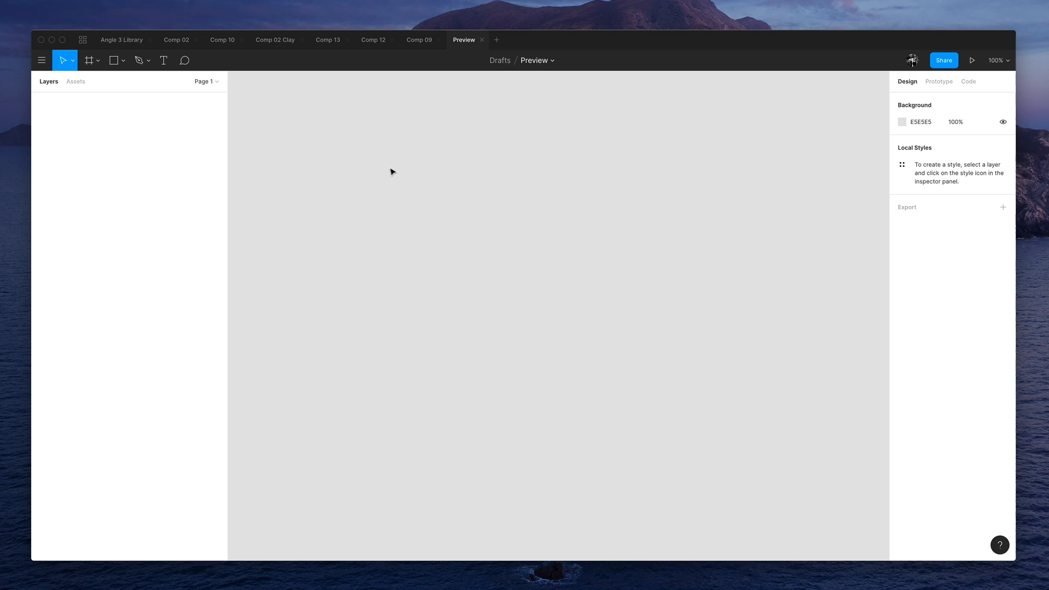
pyautogui.moveTo(447, 63)
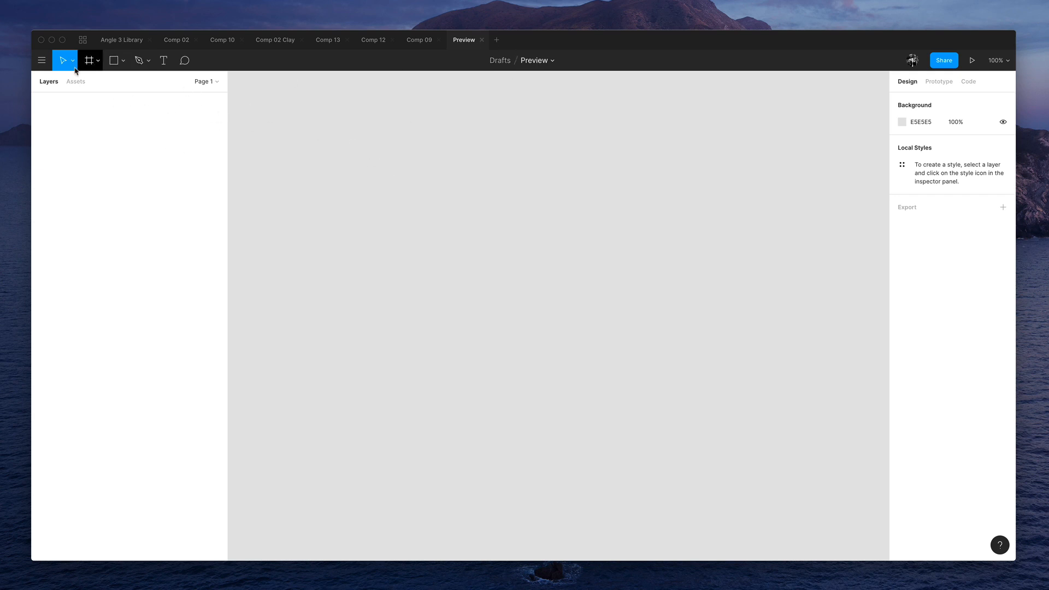
pyautogui.click(214, 102)
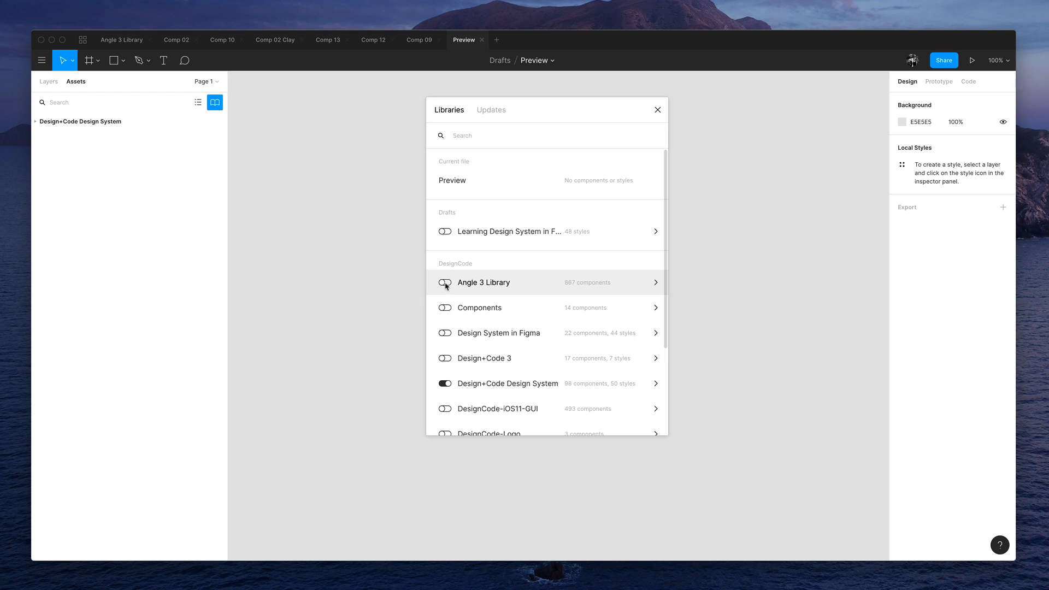
# - Enable Angle 3 Library, browse its 01 iPhone 11 Pro components, and close the dialog
pyautogui.click(444, 283)
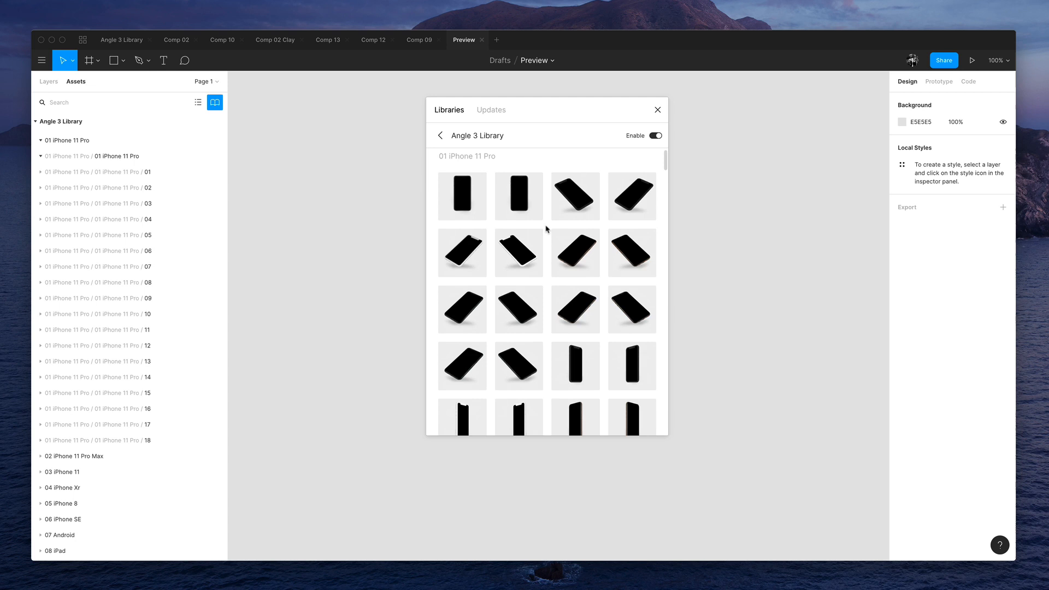
pyautogui.scroll(-3)
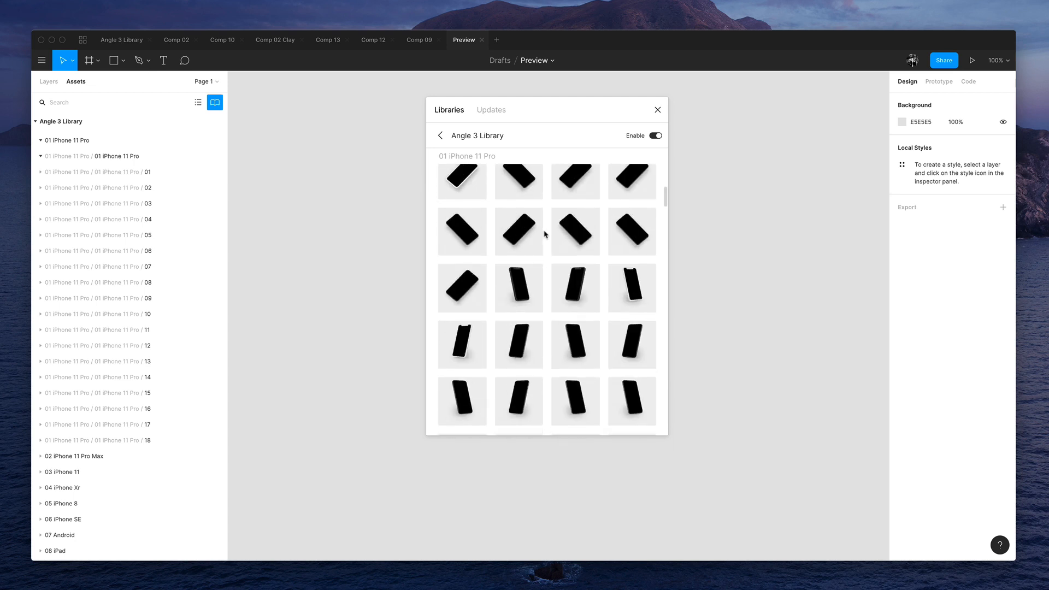
pyautogui.scroll(-3)
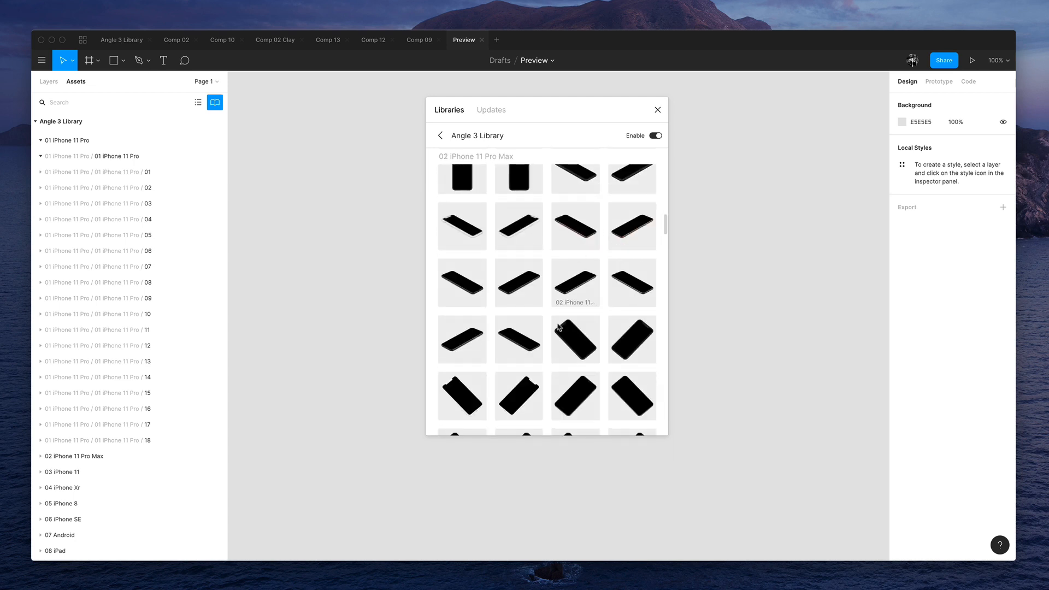
pyautogui.scroll(-3)
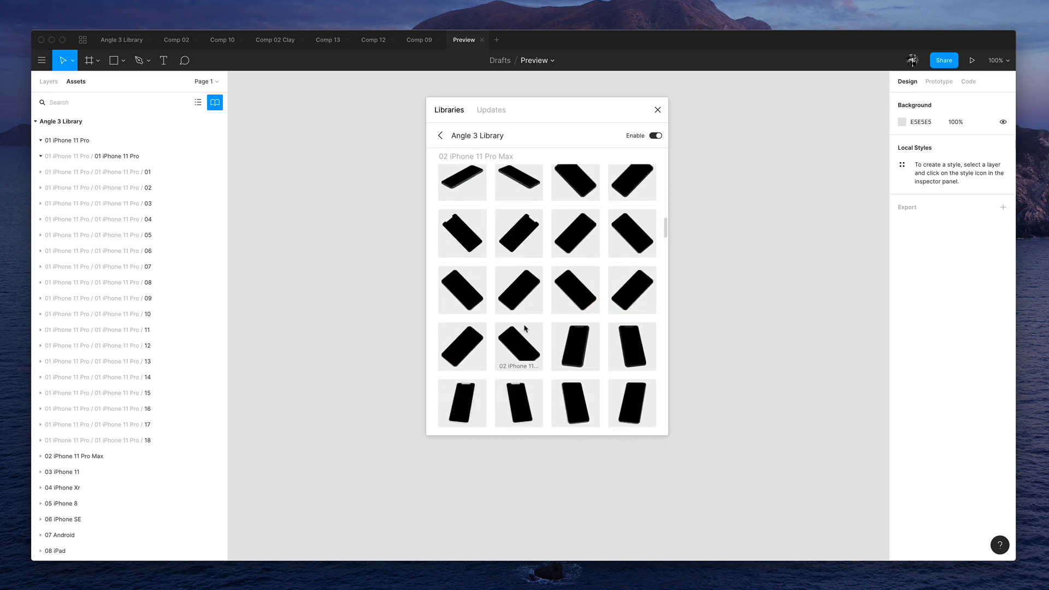
pyautogui.scroll(-3)
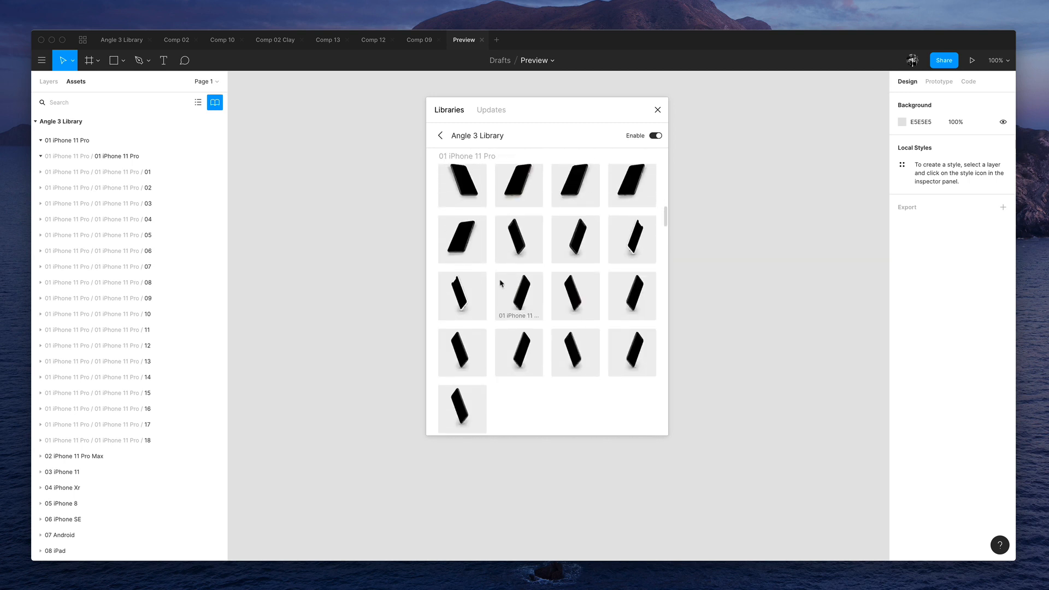
pyautogui.scroll(-3)
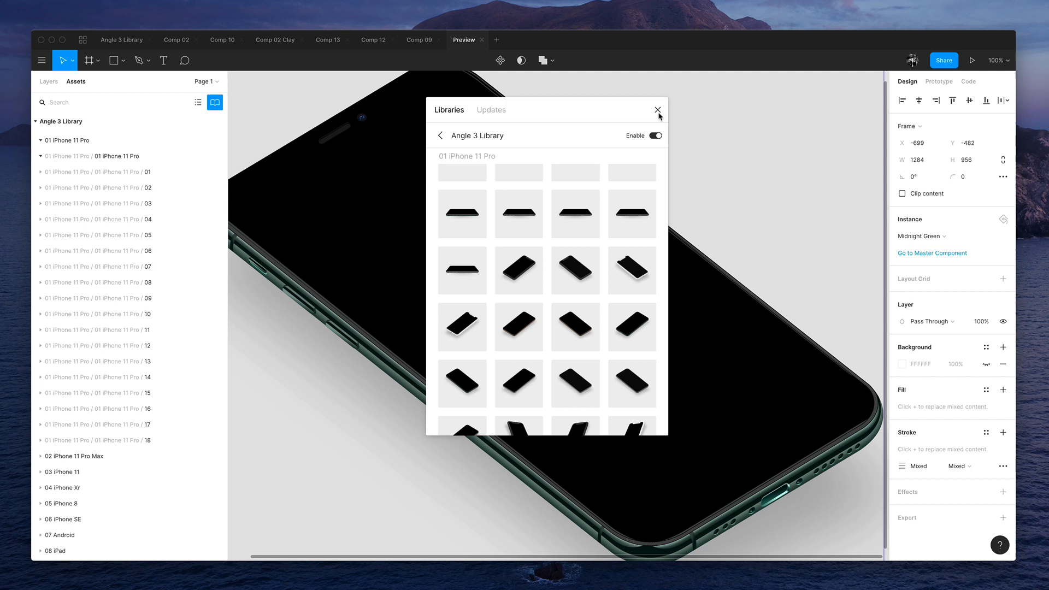
pyautogui.click(657, 109)
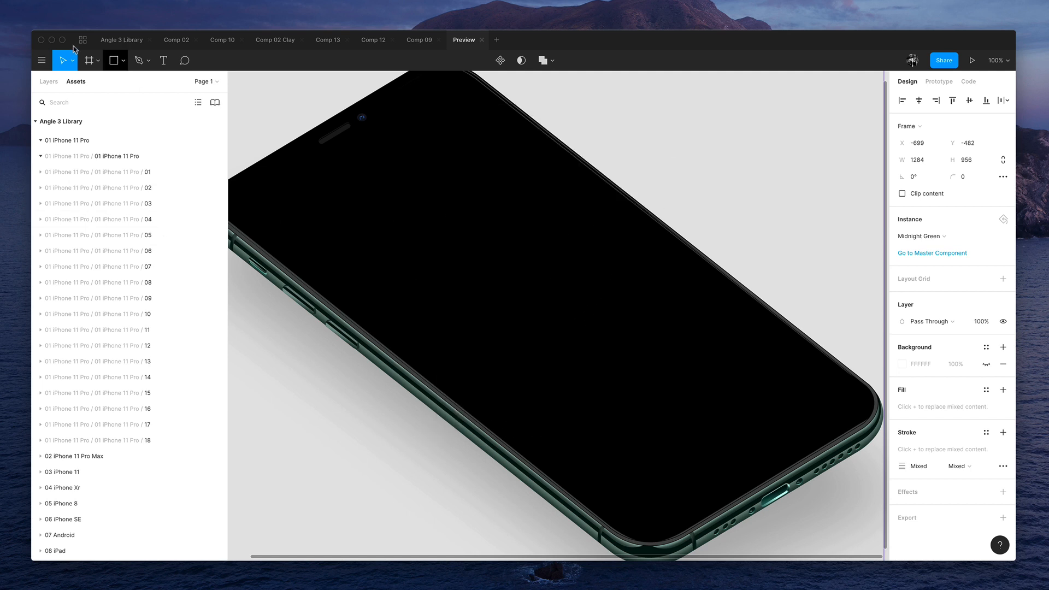
# - Swap the iPhone 11 Pro instance through Clay Dark and Clay White finishes, settling on Silver
pyautogui.click(48, 81)
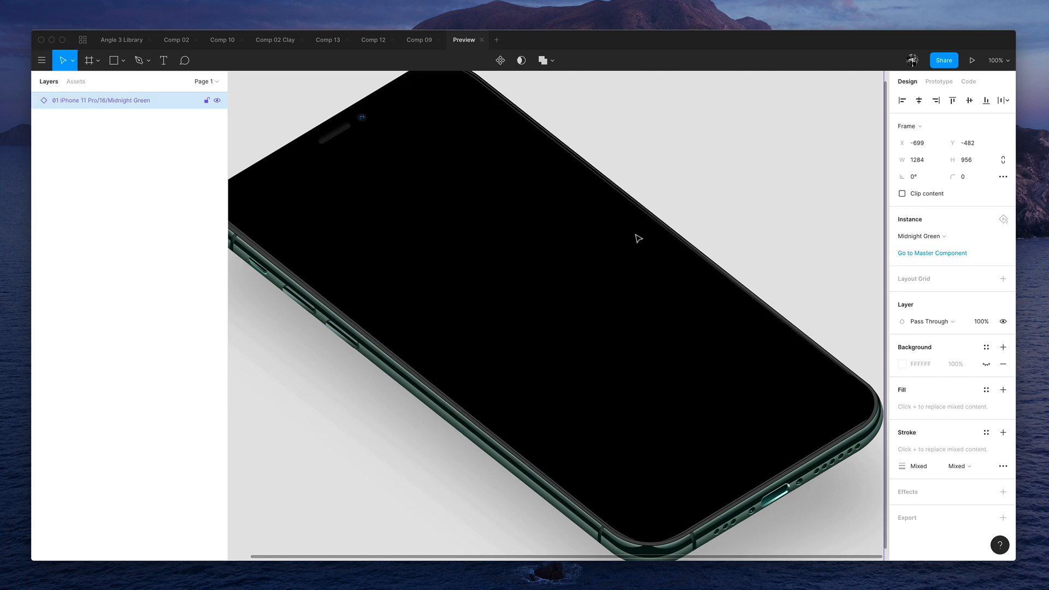
pyautogui.click(949, 235)
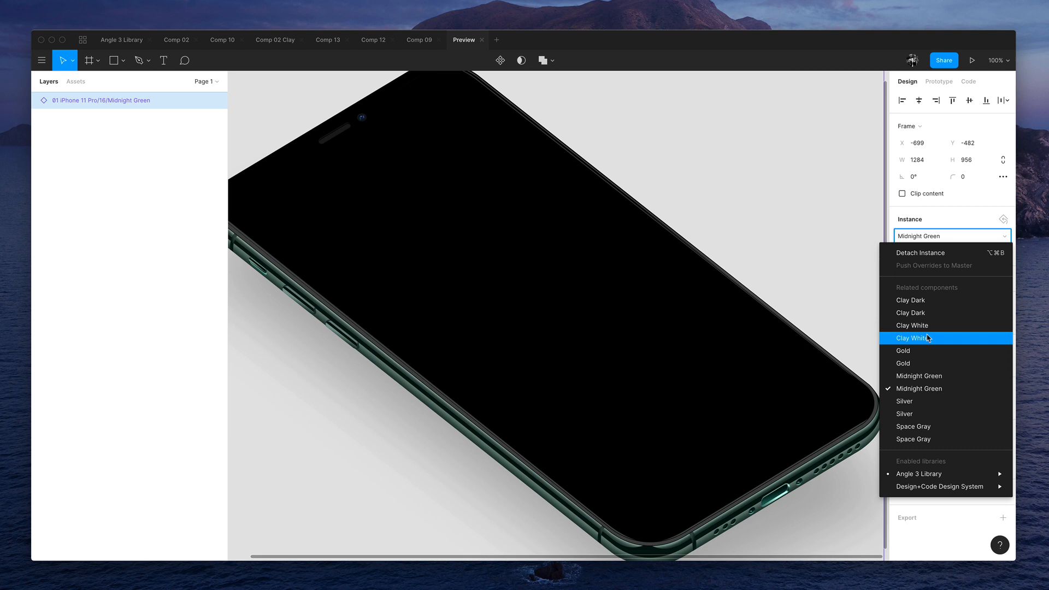
pyautogui.click(910, 300)
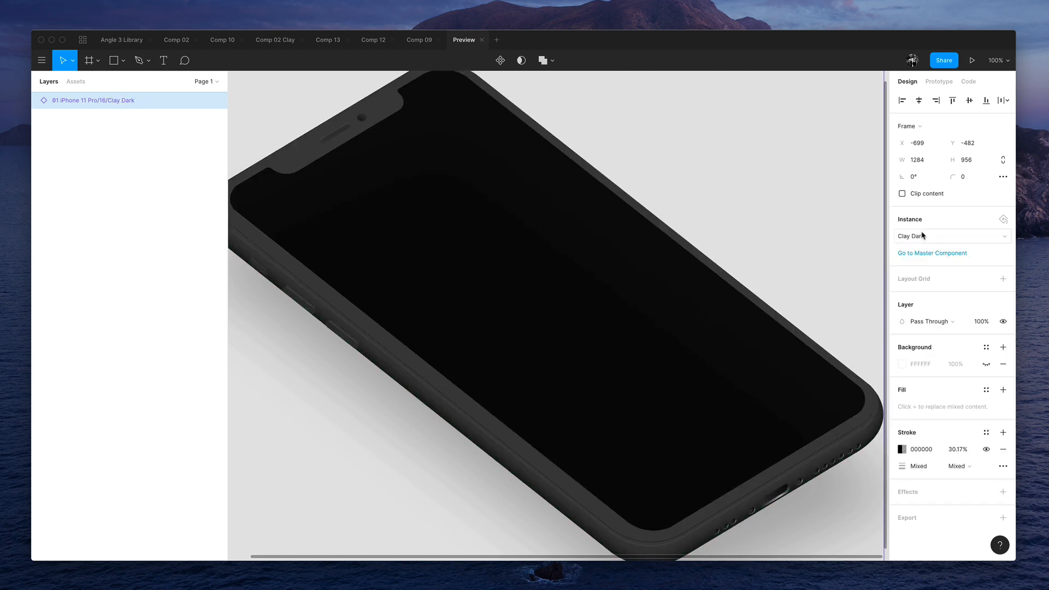
pyautogui.click(950, 236)
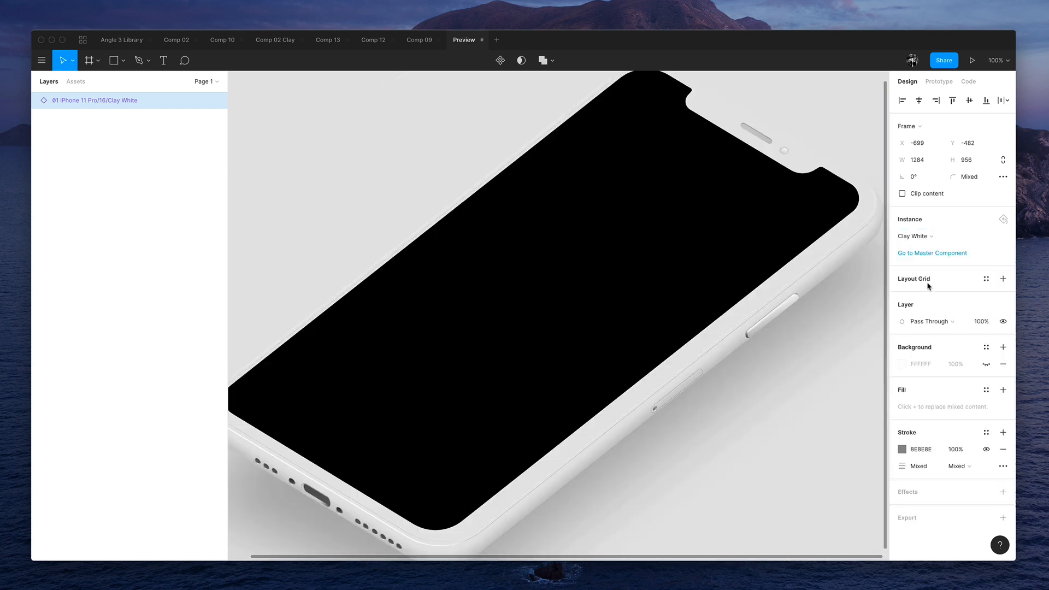
pyautogui.click(914, 235)
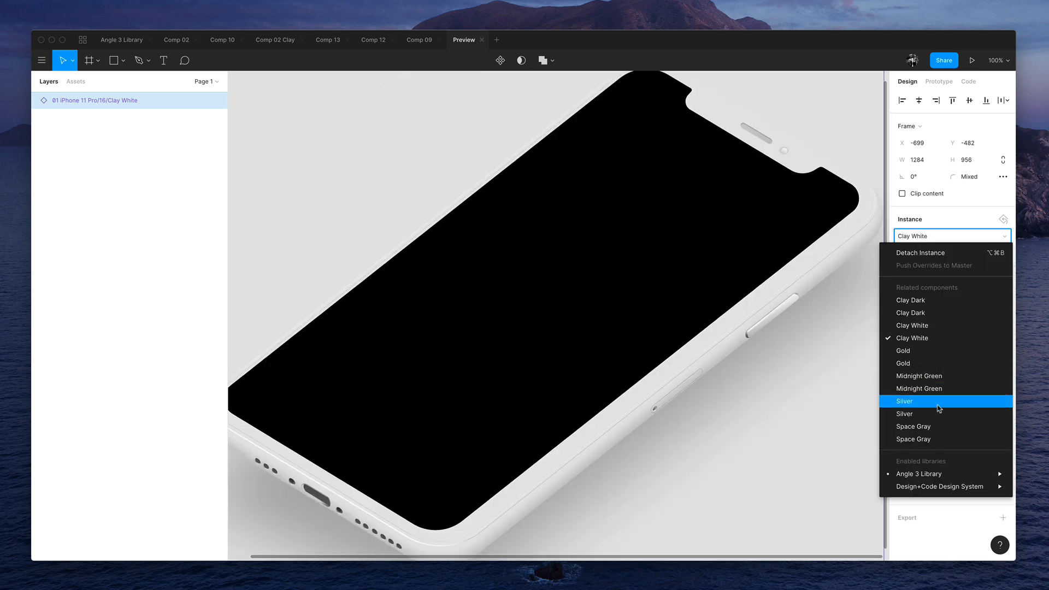
pyautogui.click(903, 400)
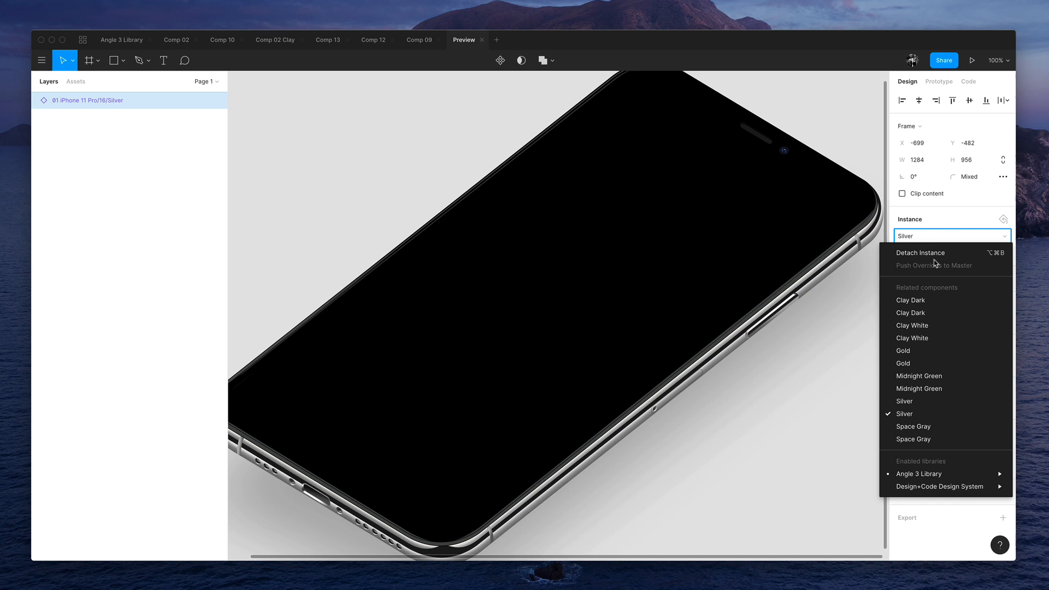
pyautogui.click(903, 413)
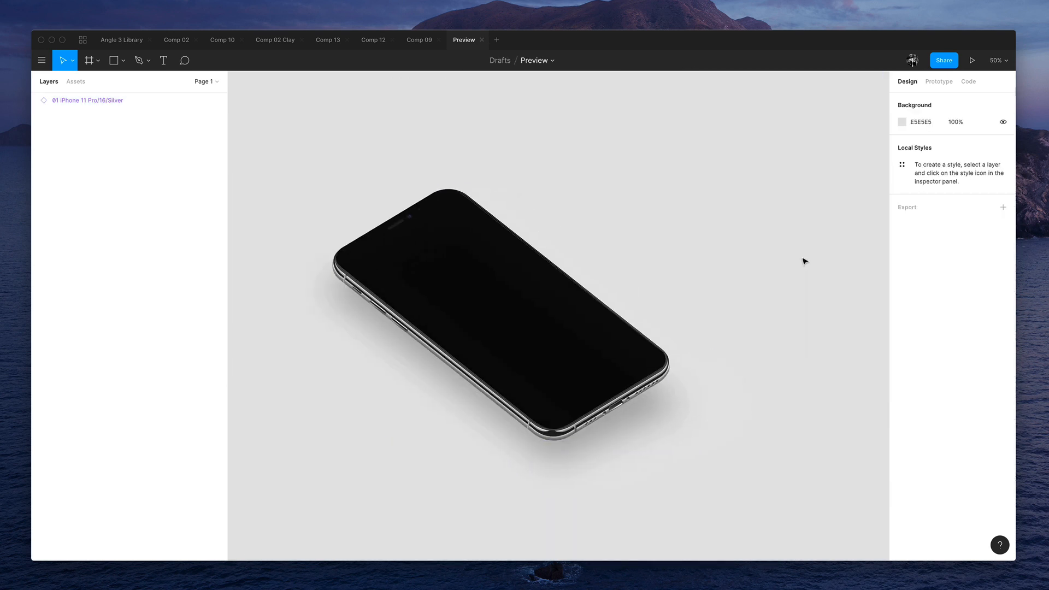
# - Bring the 02 iPhone screen frame from Comp 09 into Preview beside the Silver mockup
pyautogui.click(419, 39)
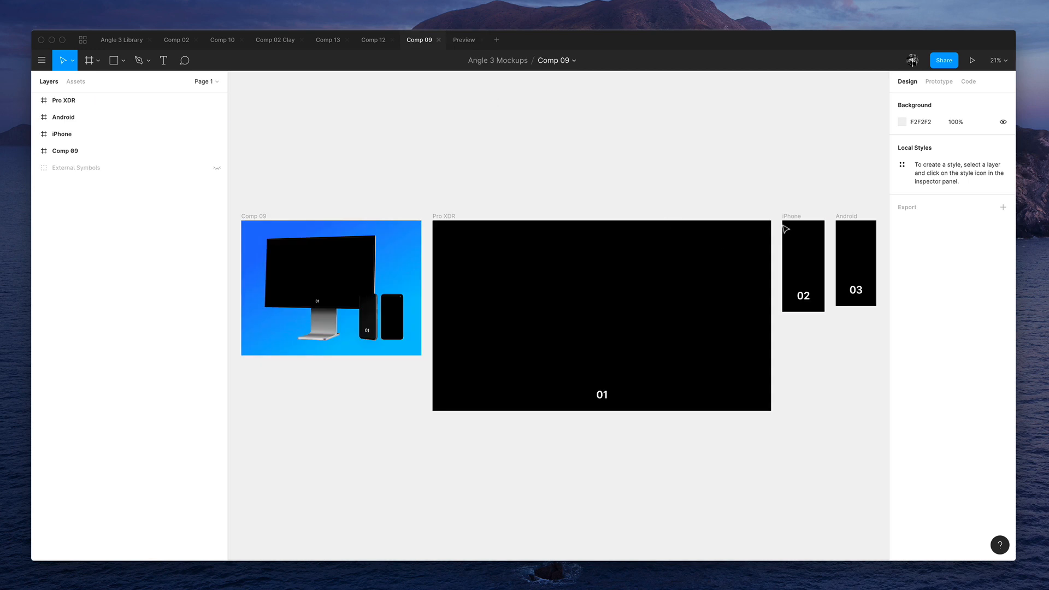
pyautogui.click(462, 39)
pyautogui.write('ngle')
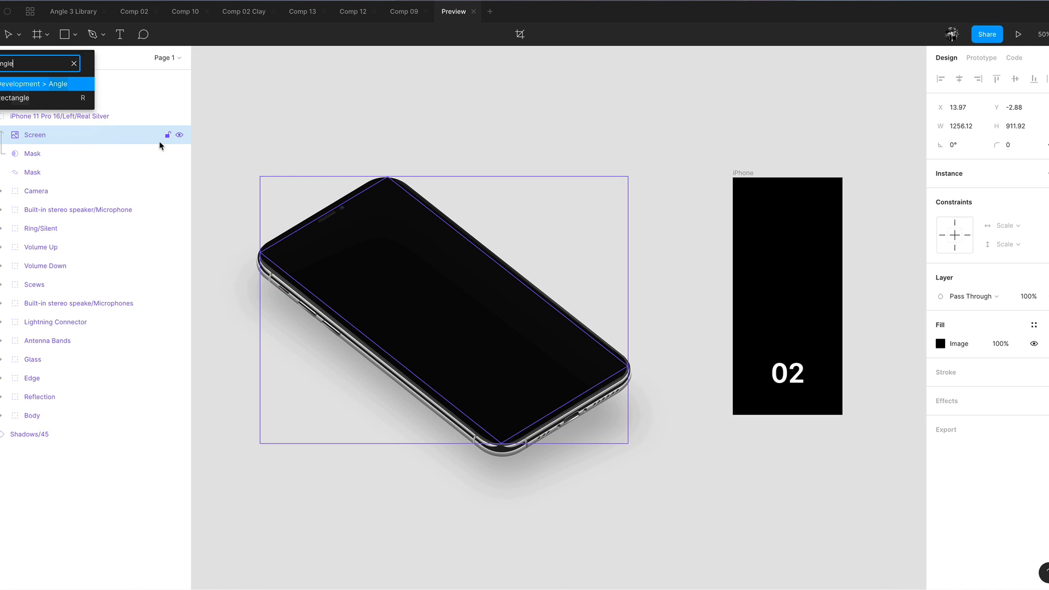
# - Run Angle's Apply to Mockup with the iPhone frame as artboard onto the Silver mockup's screen
pyautogui.click(40, 84)
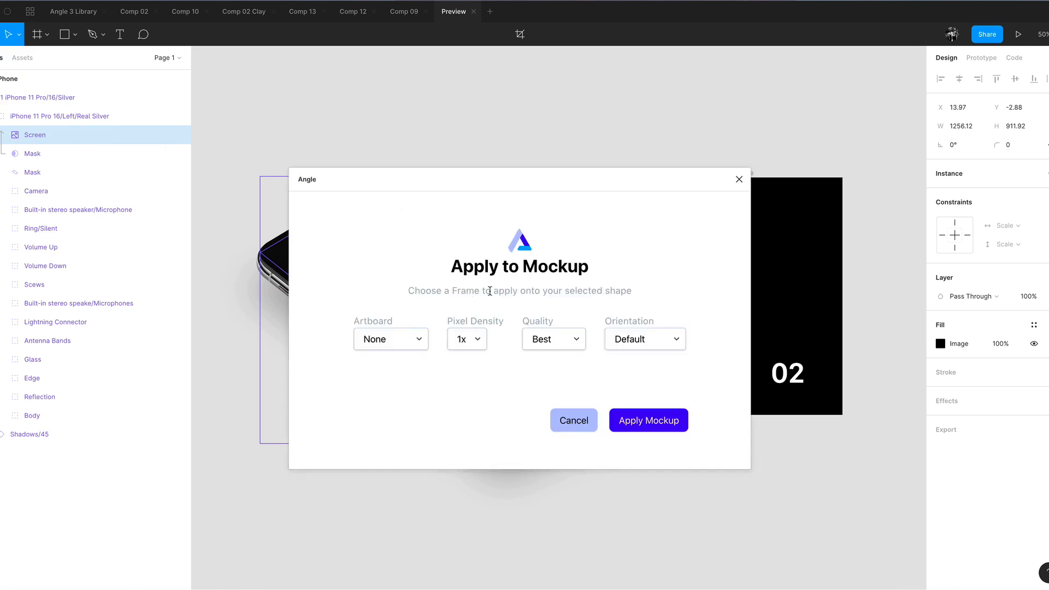
pyautogui.click(390, 338)
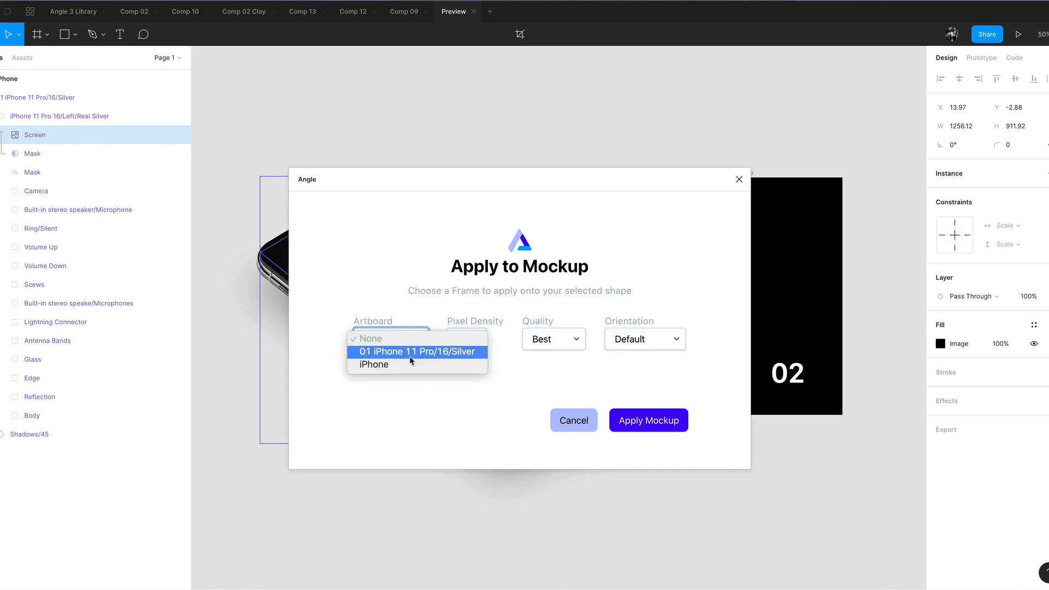
pyautogui.click(374, 364)
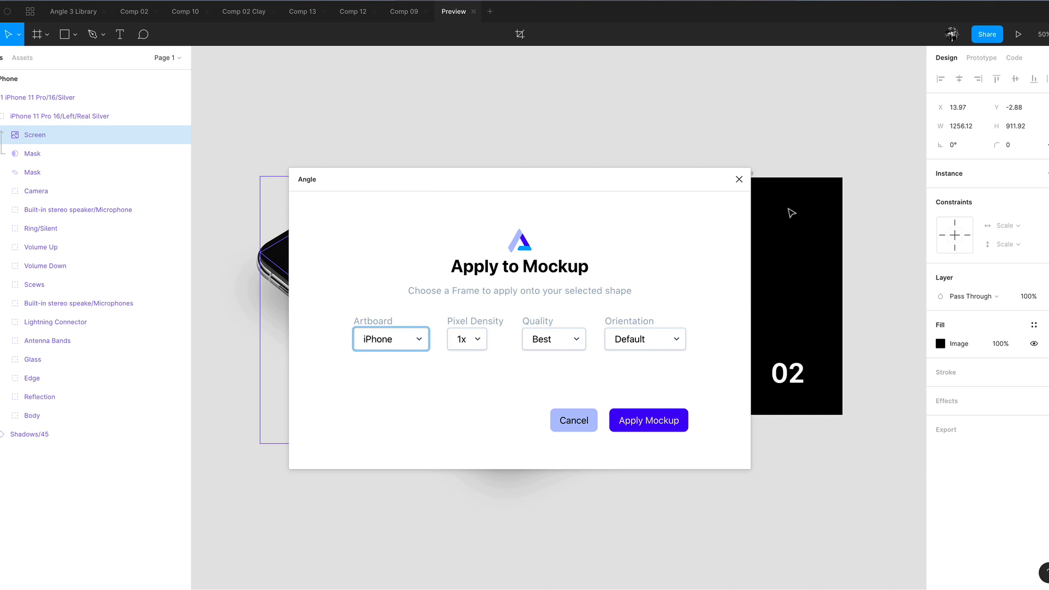
pyautogui.click(648, 420)
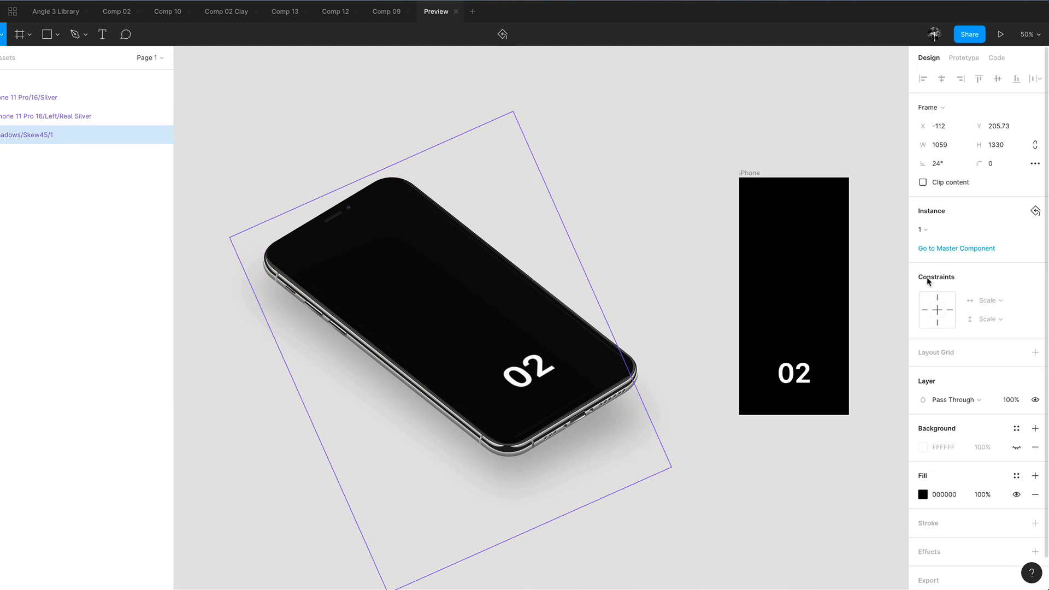
# - Swap the Shadows/Skew45 instance through variant 2 to variant 3, then return to Comp 09
pyautogui.click(923, 229)
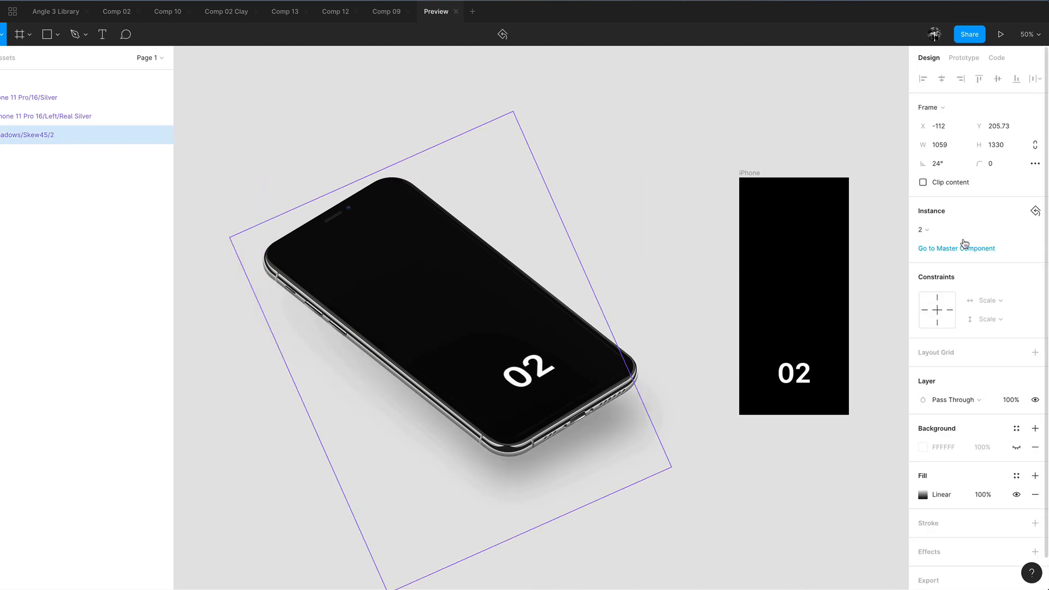
pyautogui.click(921, 230)
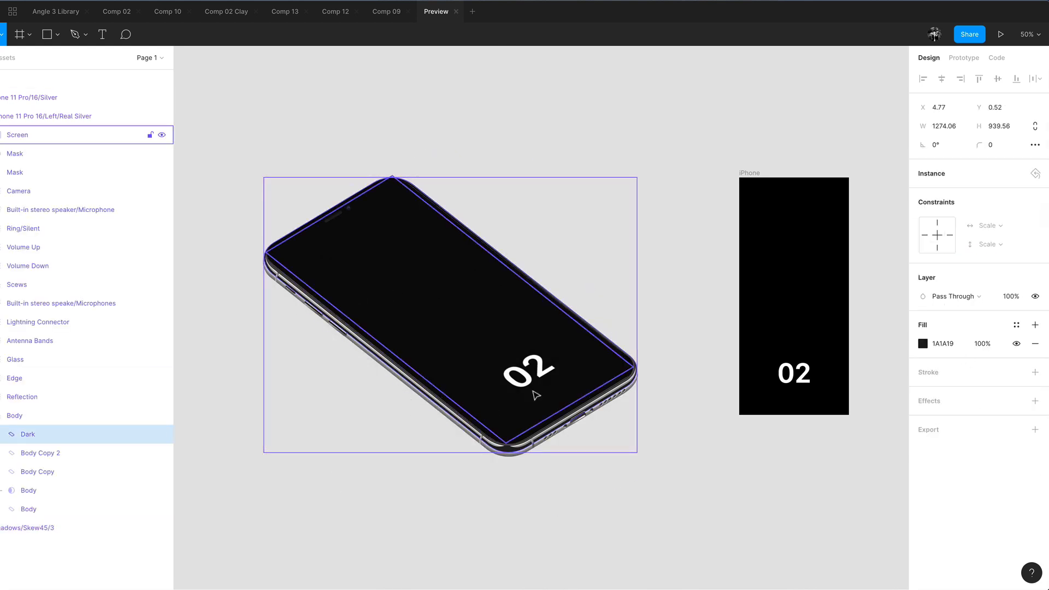
pyautogui.click(387, 12)
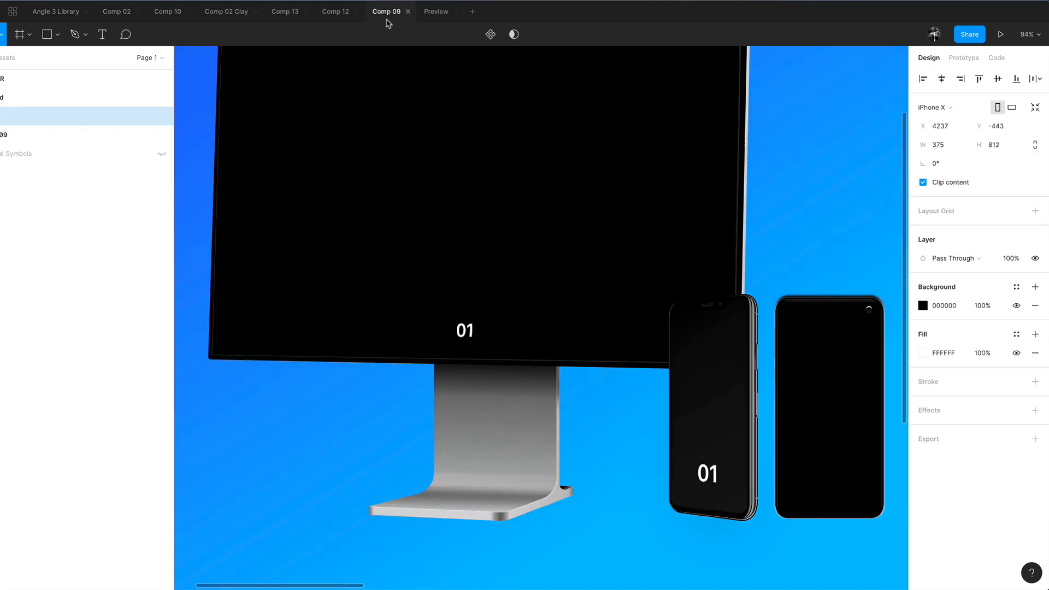
# - Look through Comp 09 and Comp 12, then in Comp 13 select the 01 iPhone mockup beside the Android phone
pyautogui.scroll(-3)
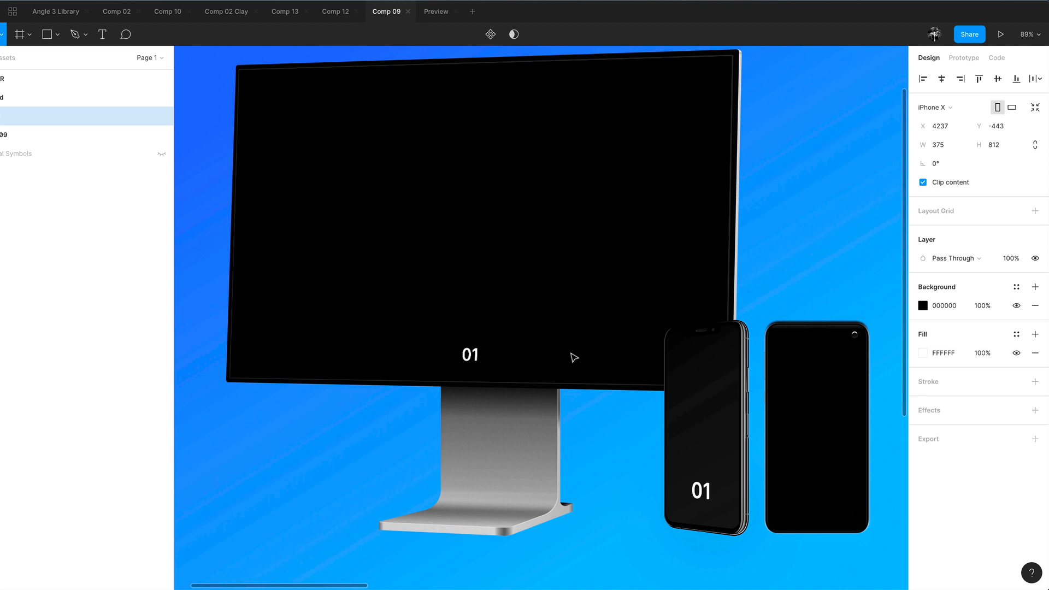
pyautogui.scroll(-3)
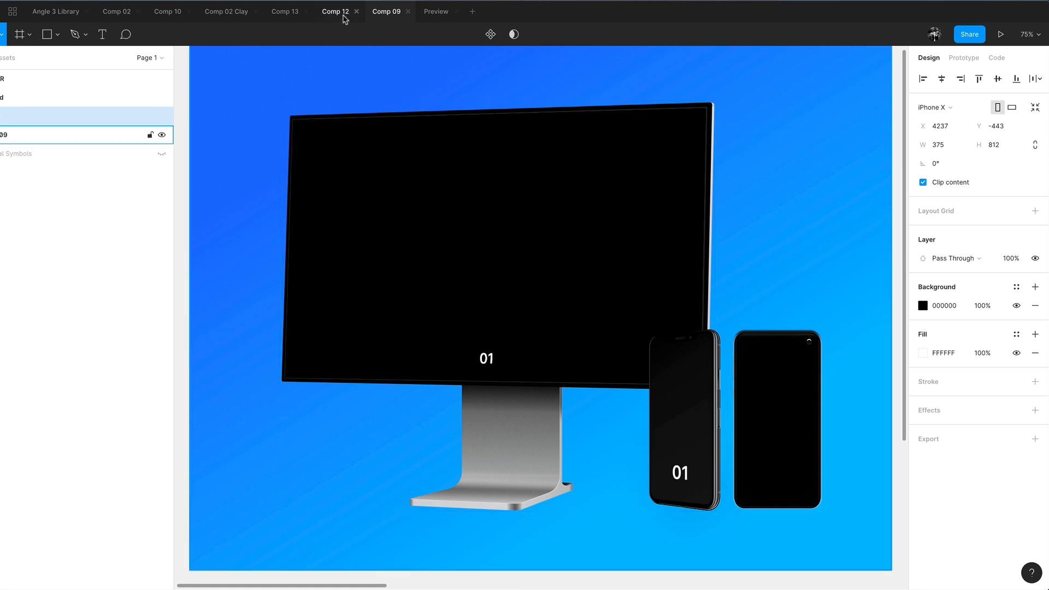
pyautogui.click(335, 11)
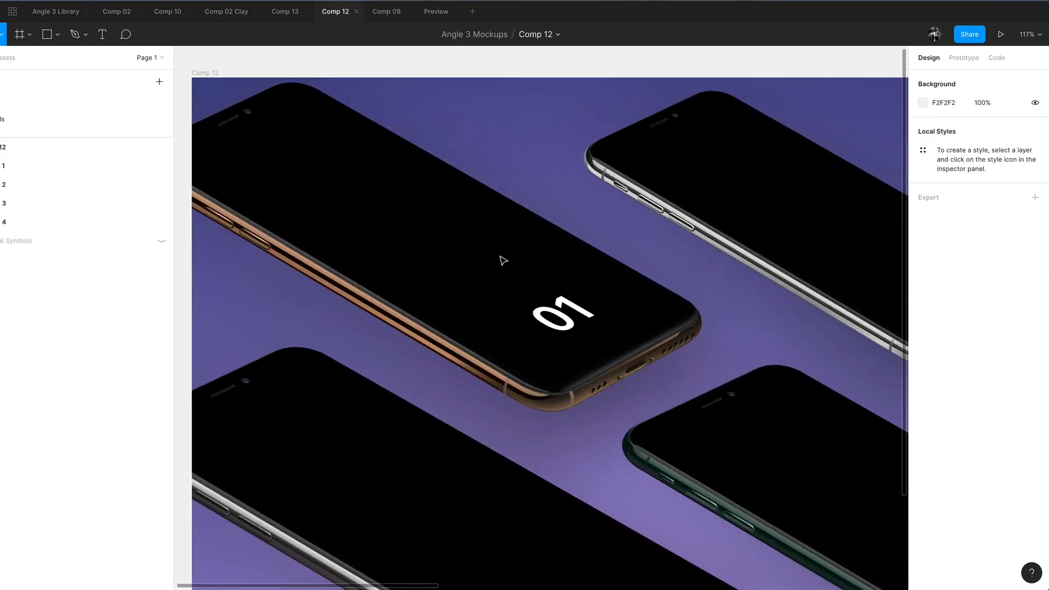
pyautogui.click(285, 11)
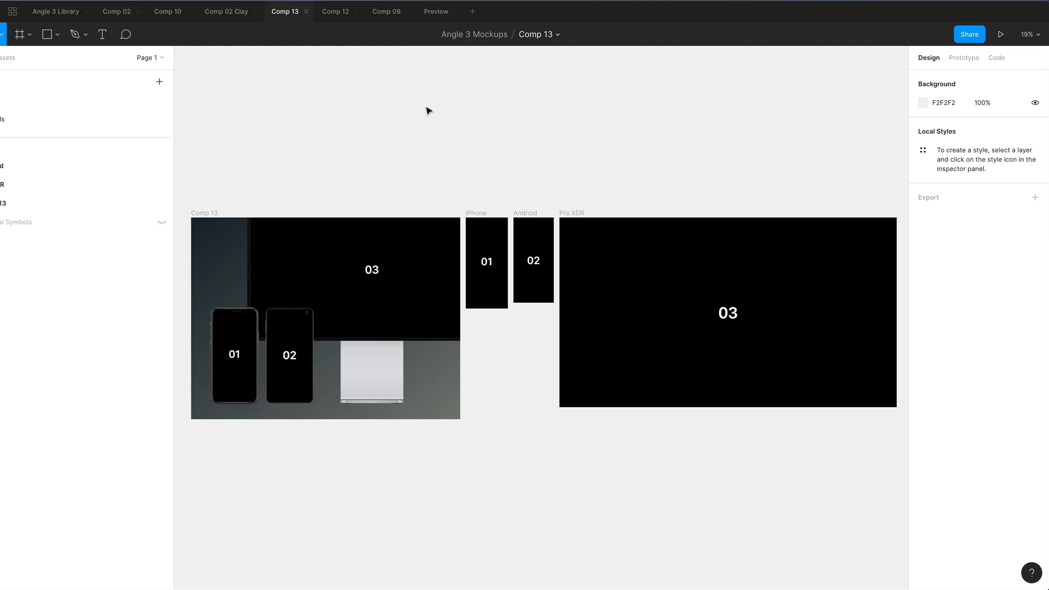
pyautogui.click(289, 355)
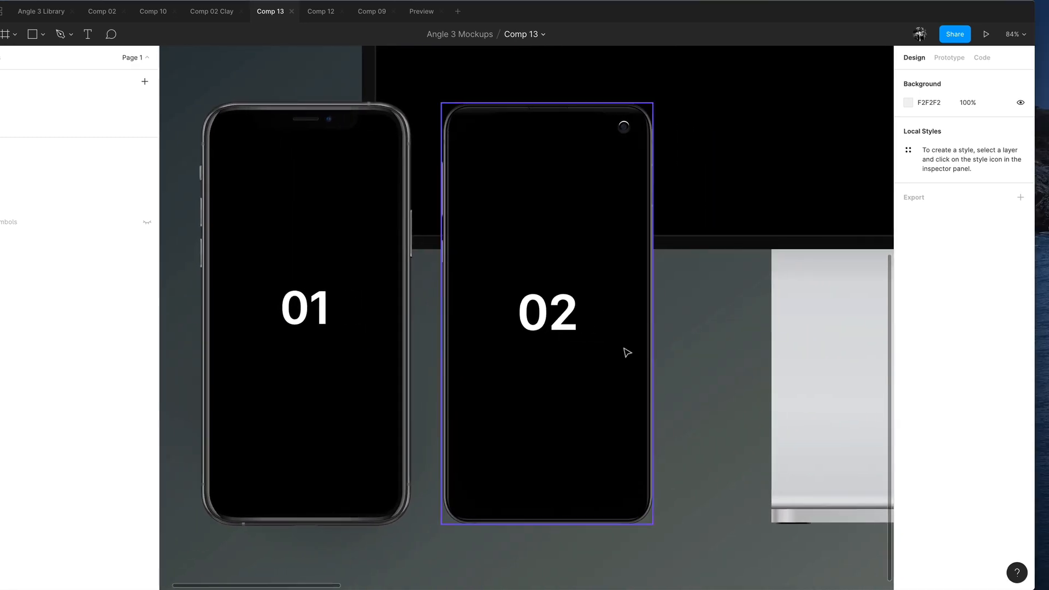
pyautogui.click(305, 307)
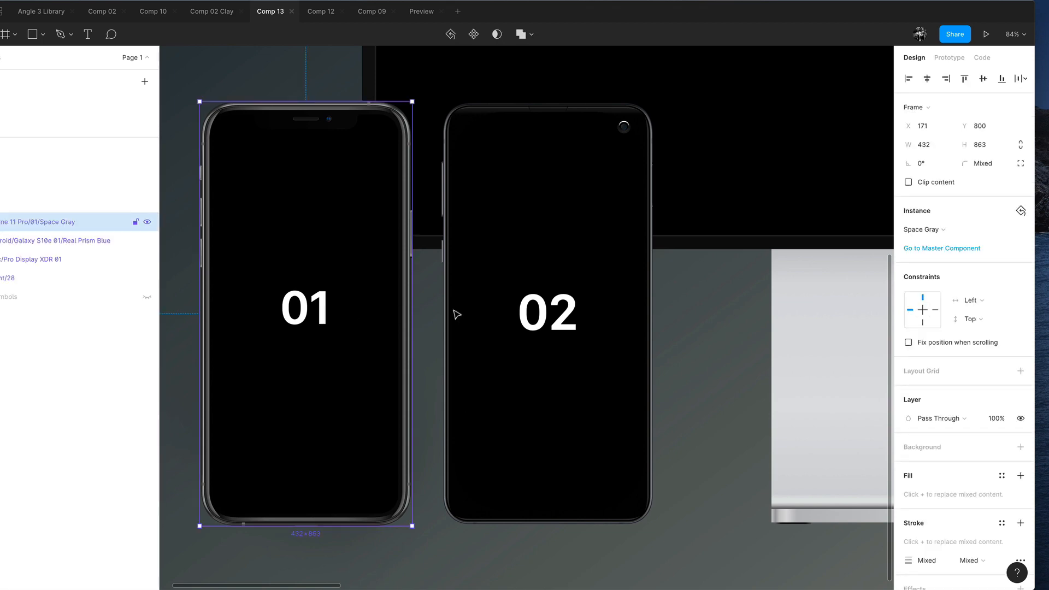